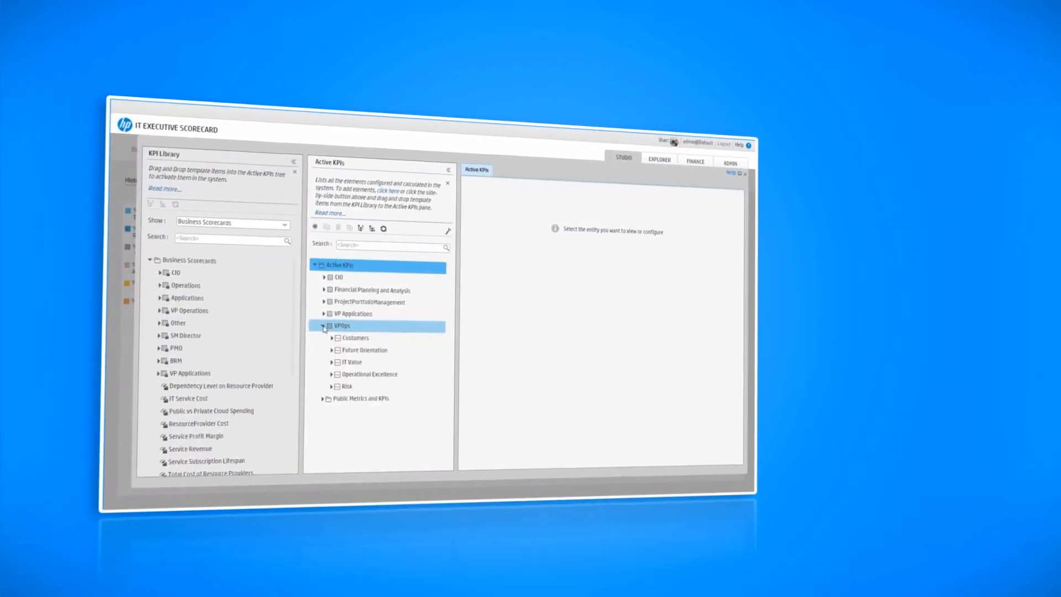
- Expand IT Value, Alignment with Business Strategy and % of Opex down to individual metrics under VPOps
click(331, 361)
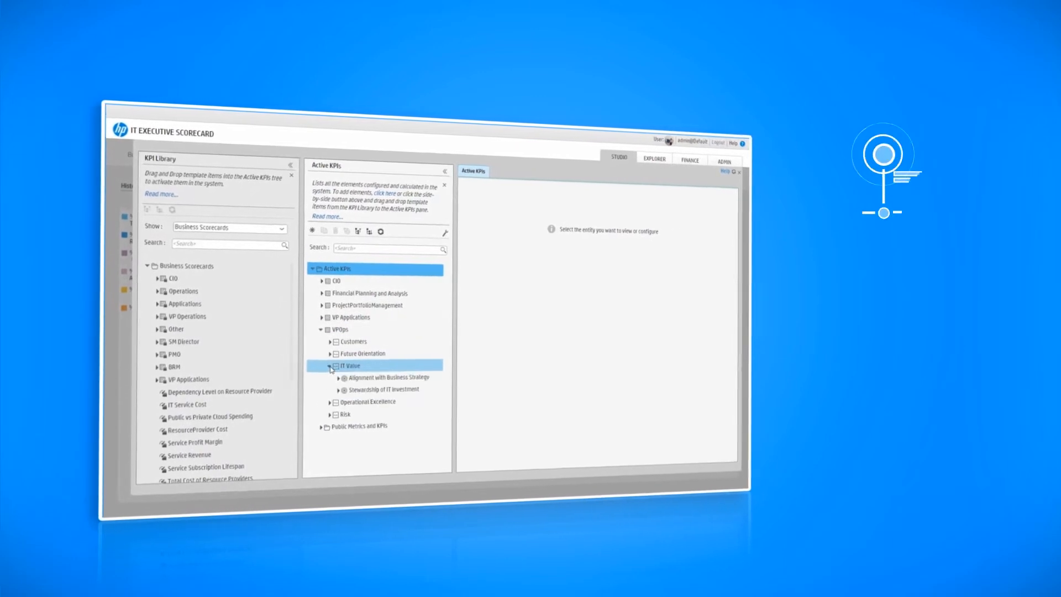
click(338, 378)
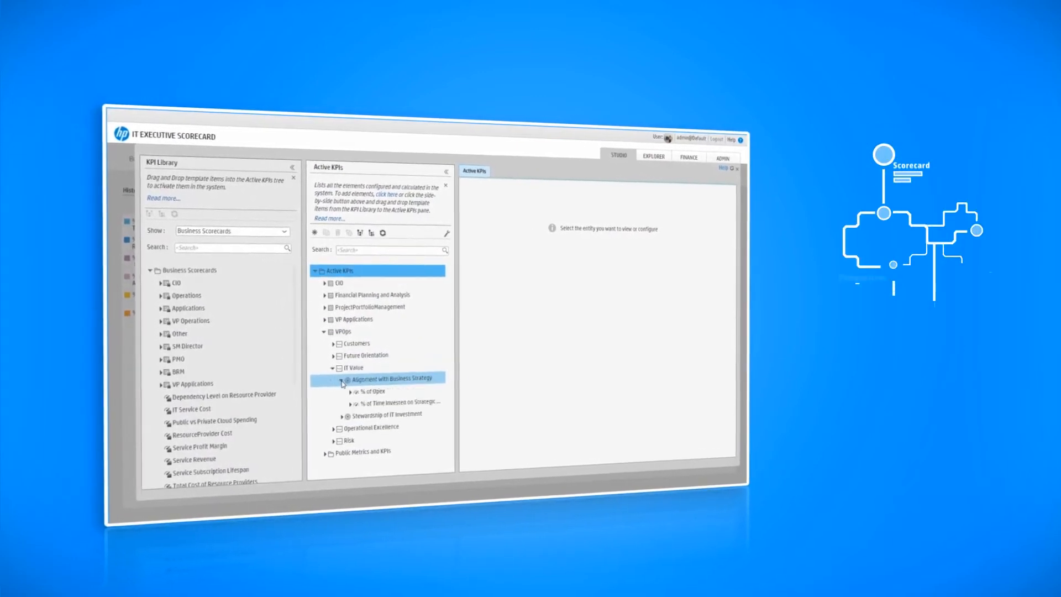
click(349, 391)
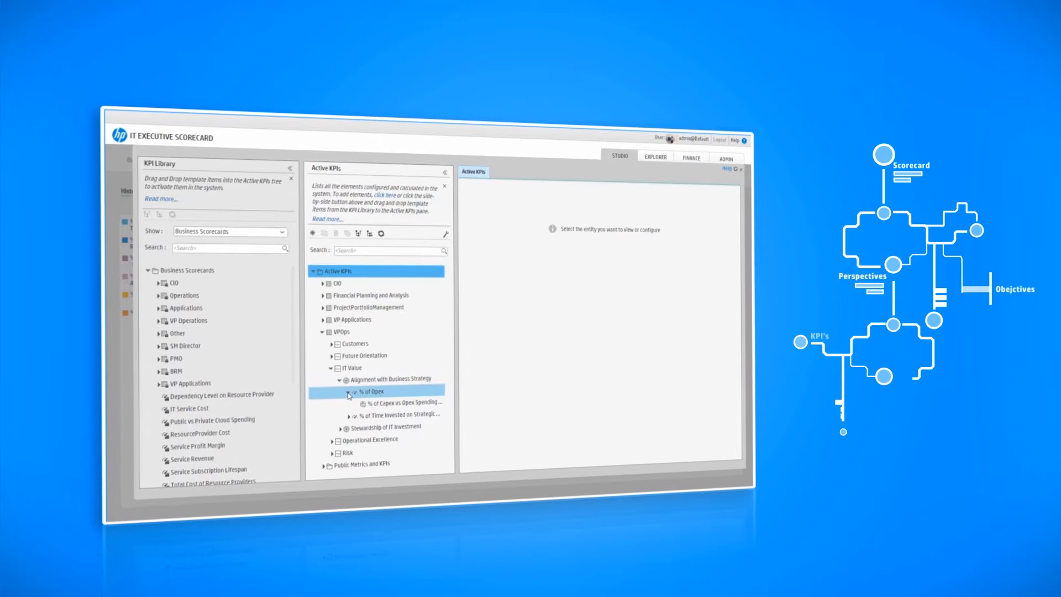
click(393, 402)
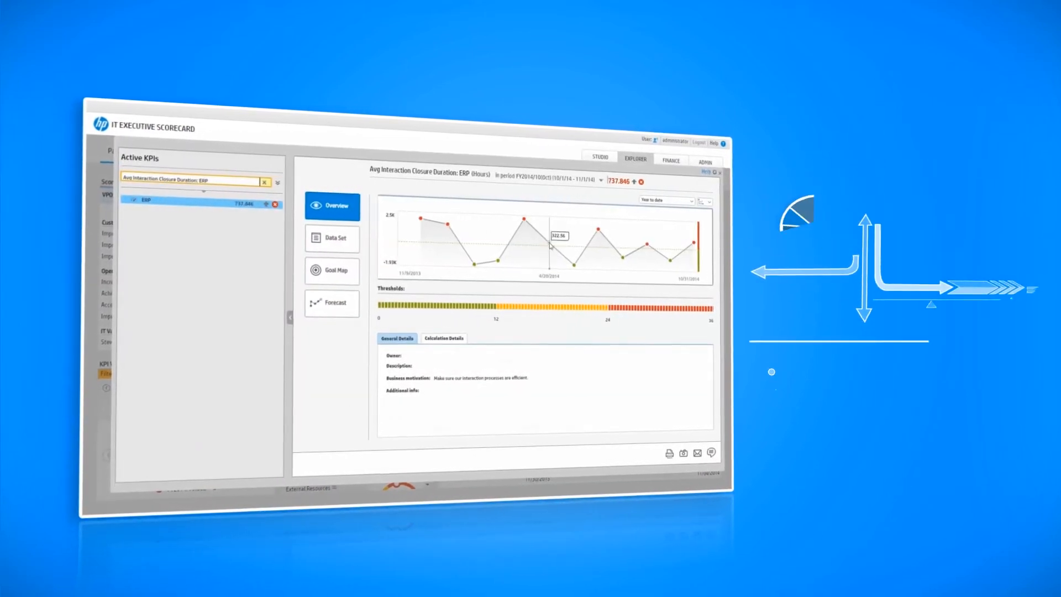
- Select the Avg Interaction Closure Duration: ERP KPI in Explorer to show its overview, trend and thresholds
click(330, 301)
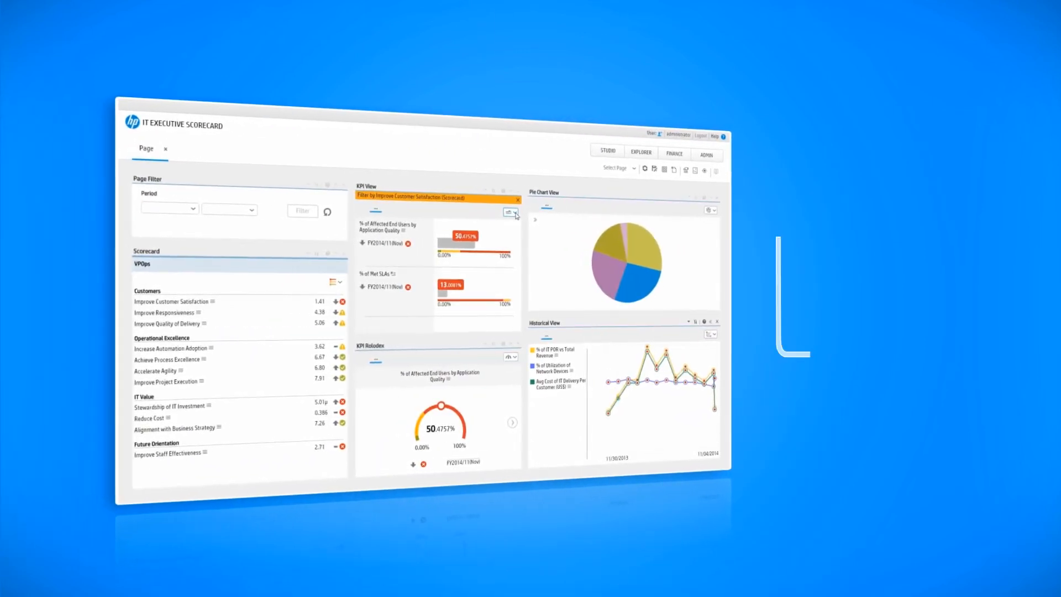
- Show KPI View metrics as trend charts and set the Page Filter period to Last Closed
click(513, 212)
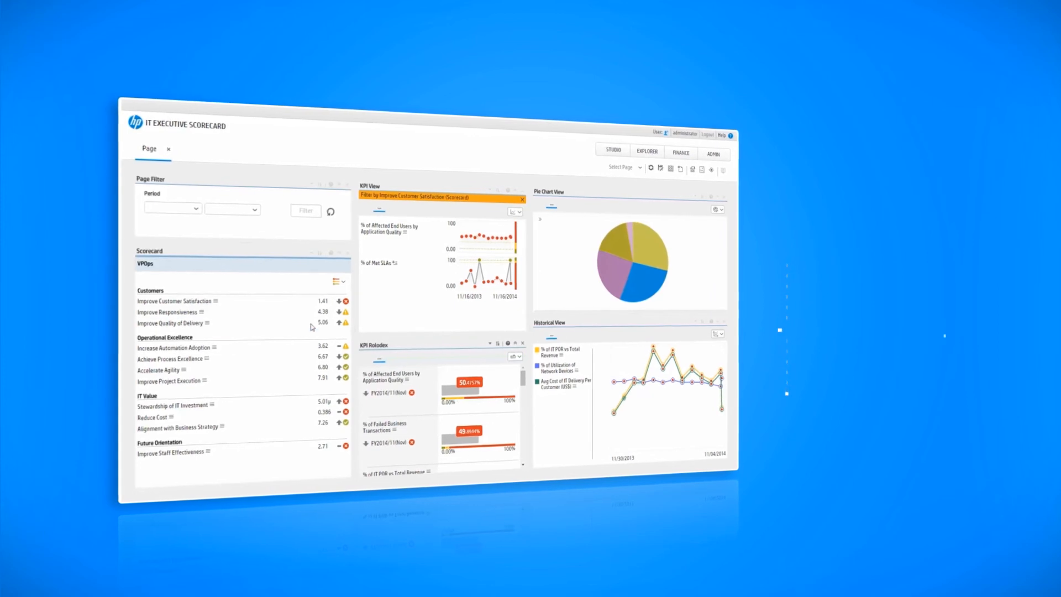
click(154, 212)
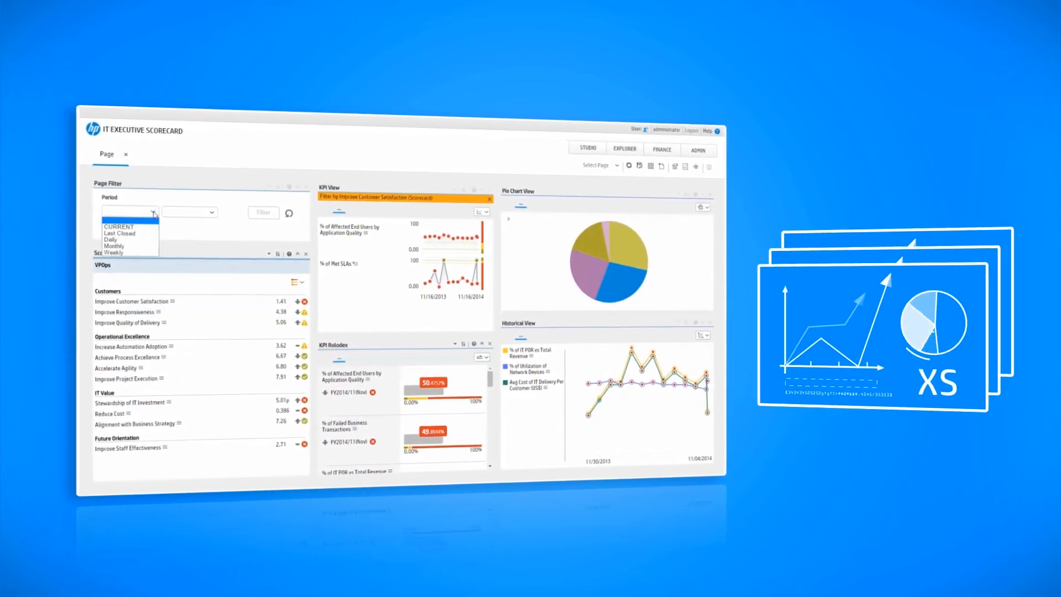
click(119, 233)
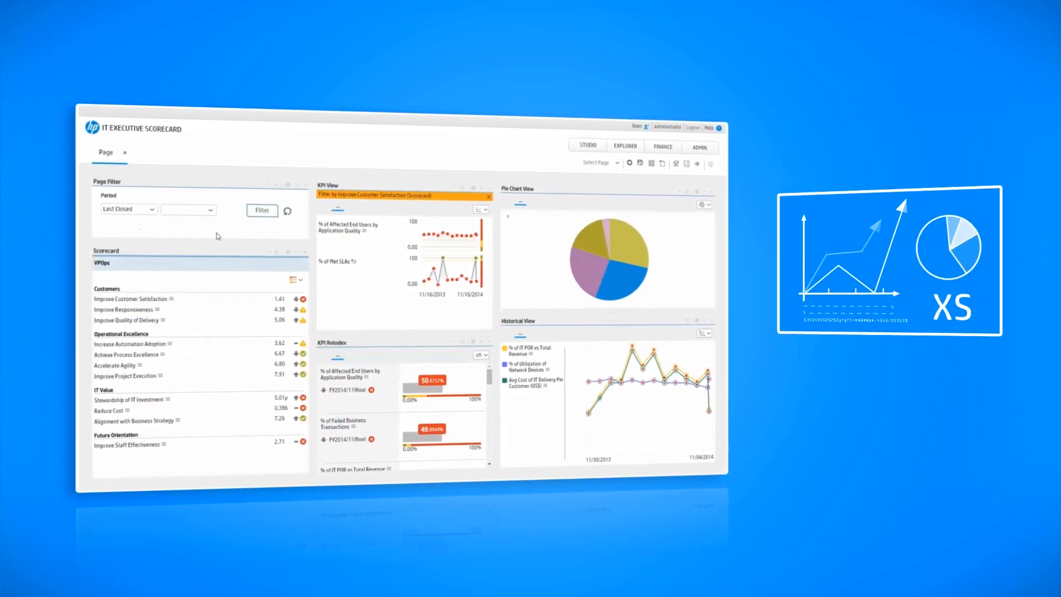
click(261, 211)
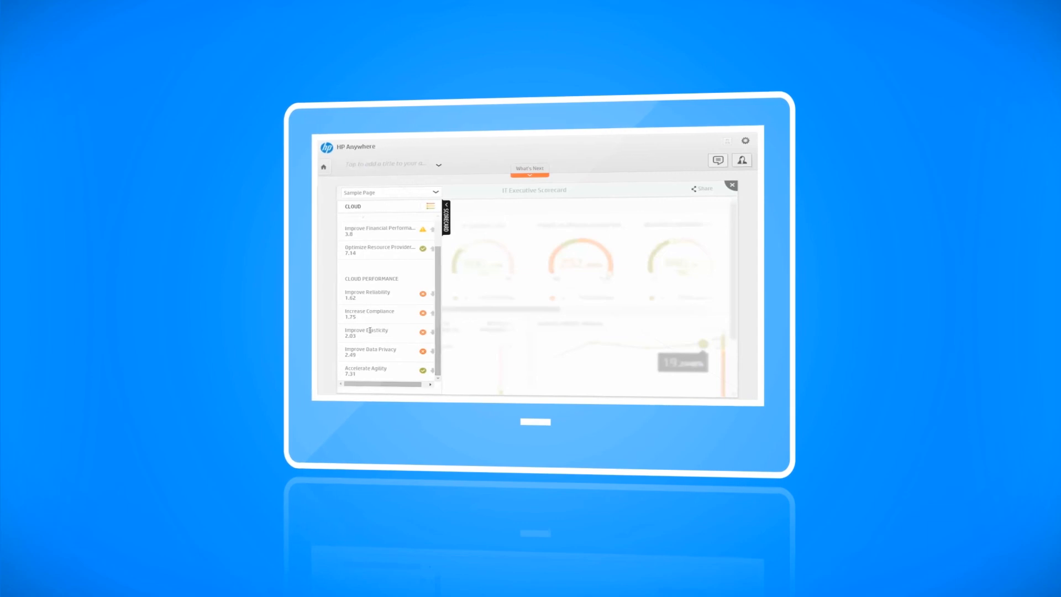
- View Improve Elasticity's storage, server and network utilization in HP Anywhere on the tablet
click(369, 331)
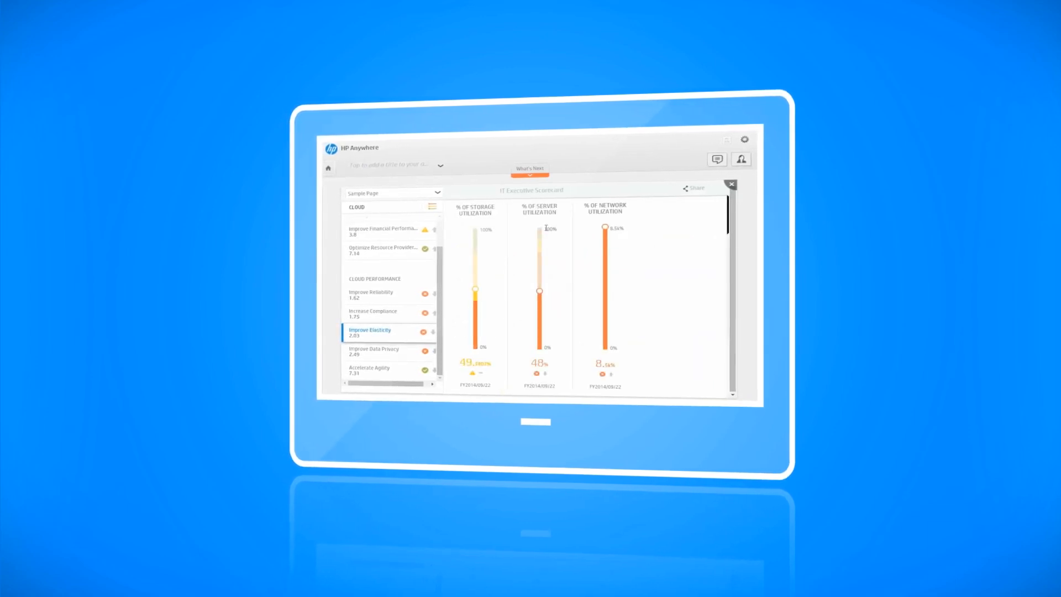